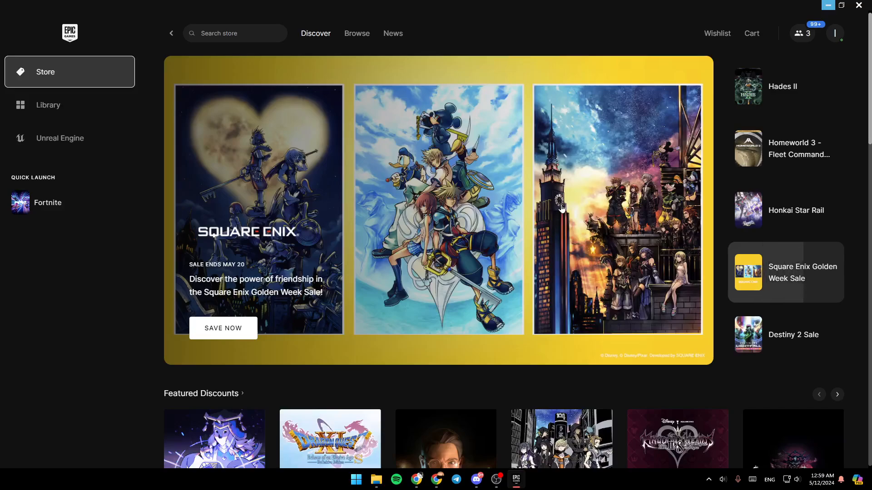
pyautogui.moveTo(63, 138)
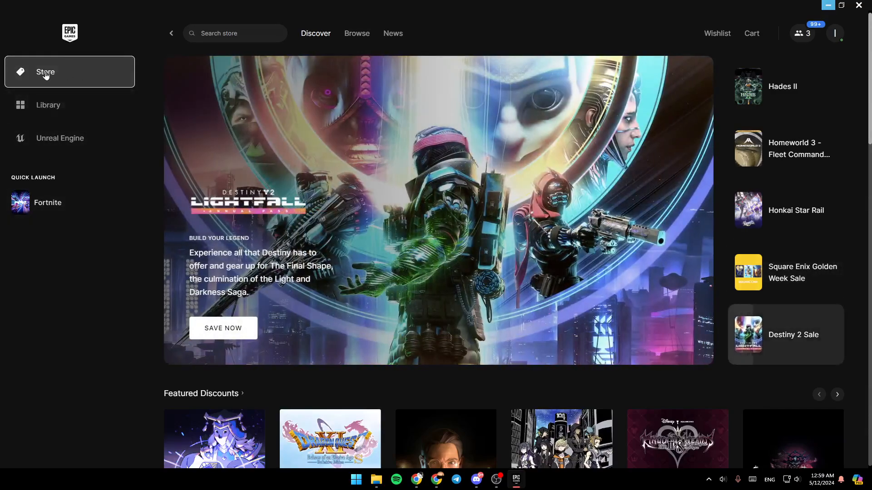
# Show the game Library listing owned titles like Guardians of the Galaxy and Ghostrunner.
pyautogui.click(48, 105)
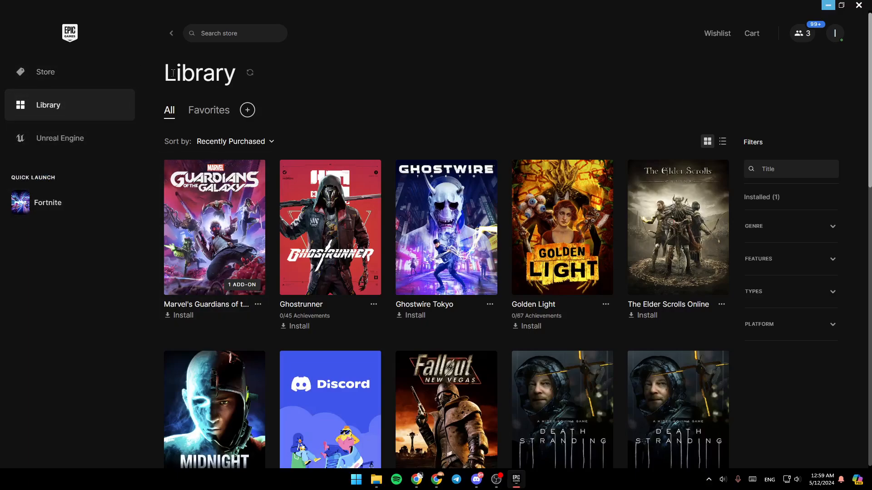
# Go back to the Store's Discover page and scroll through the featured carousel.
pyautogui.click(45, 71)
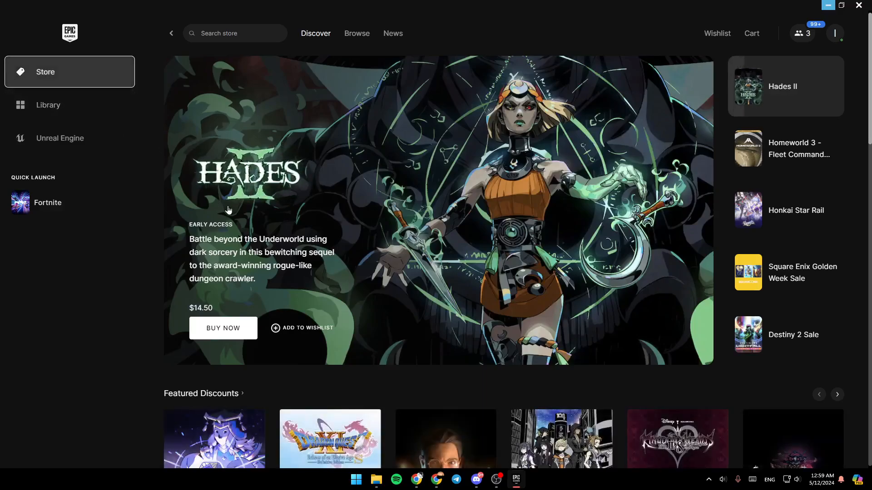
pyautogui.moveTo(474, 110)
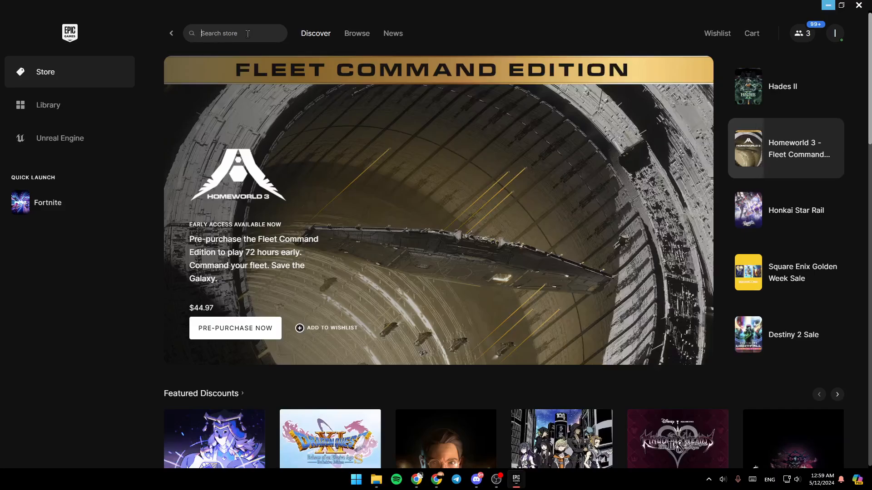
pyautogui.moveTo(670, 81)
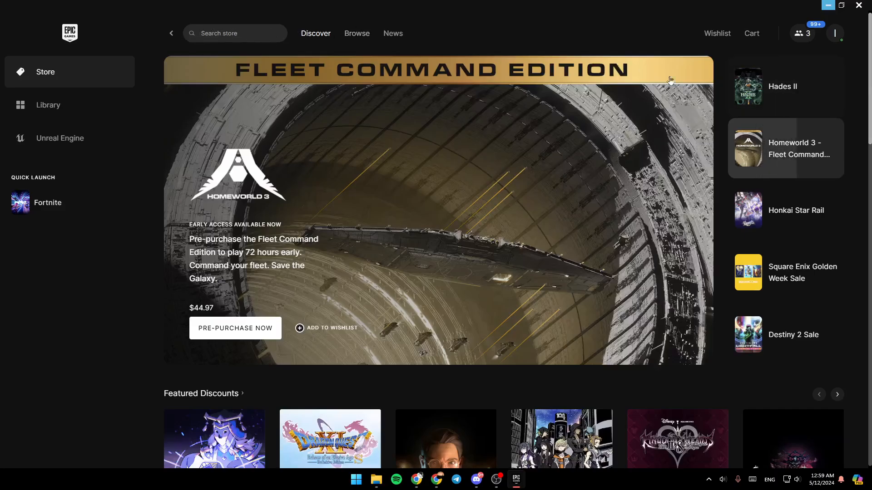
pyautogui.scroll(-3)
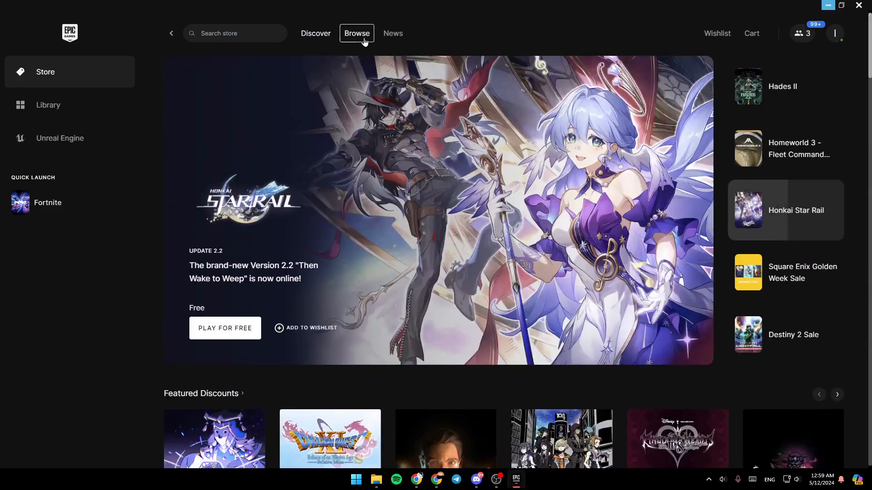
# Visit Browse, return to Discover and reach the Hades II store page ($14.50 early access).
pyautogui.click(356, 34)
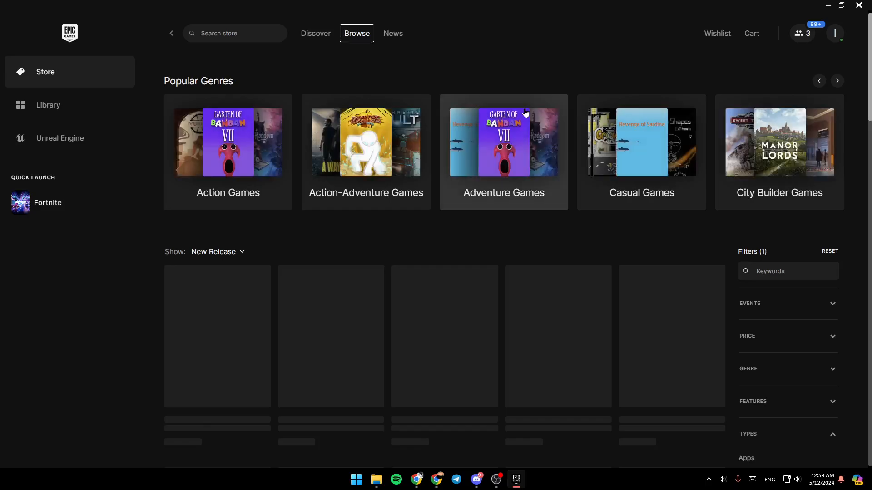
pyautogui.click(392, 33)
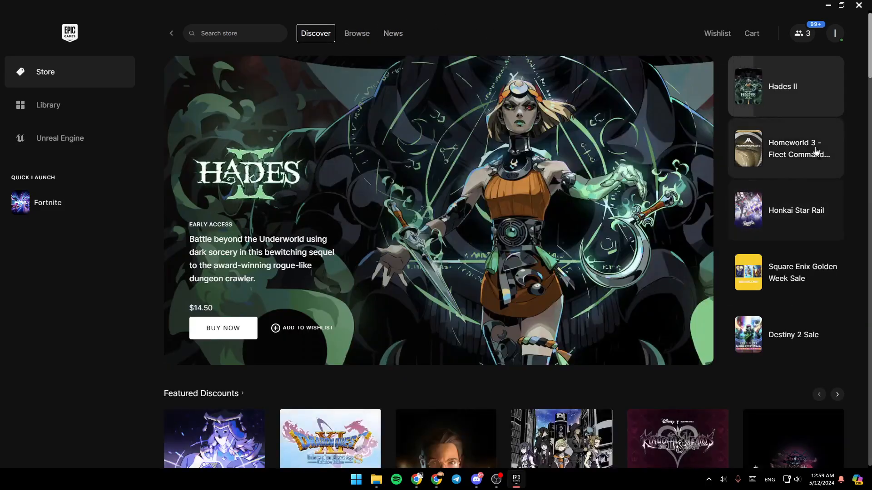
pyautogui.scroll(-3)
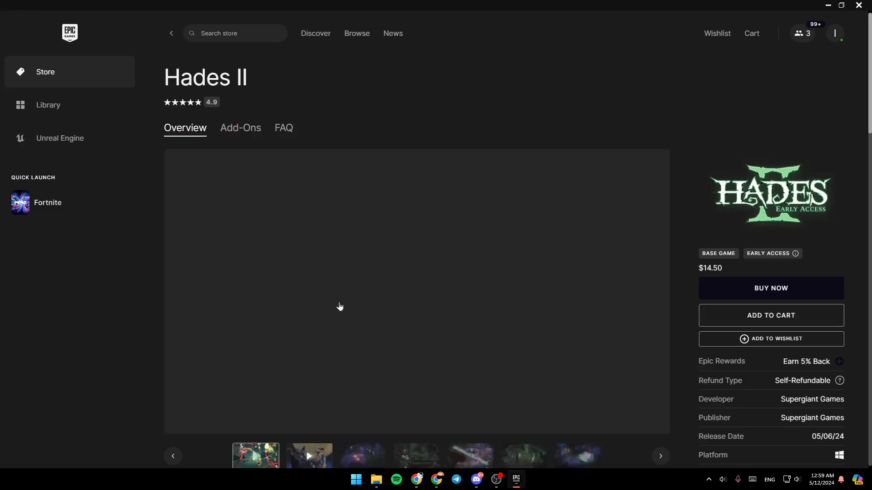
# View a Hades II gameplay screenshot, then start buying it to bring up the $14.50 checkout.
pyautogui.click(362, 455)
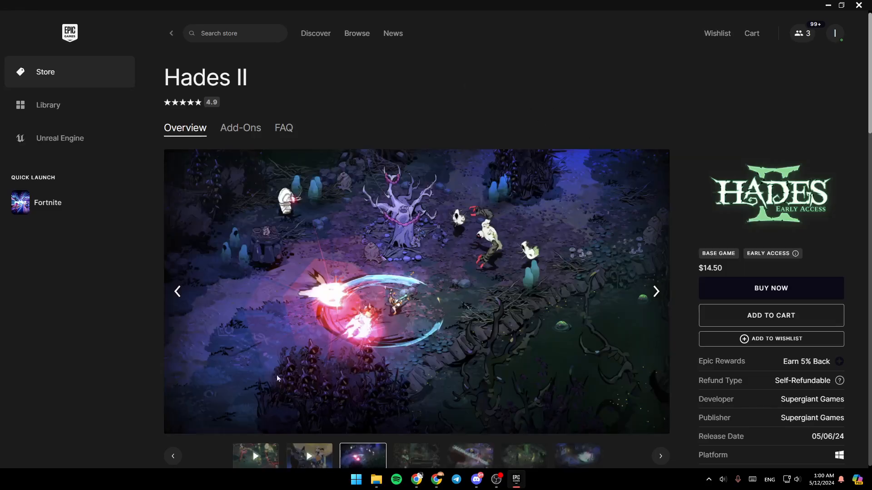
pyautogui.scroll(-3)
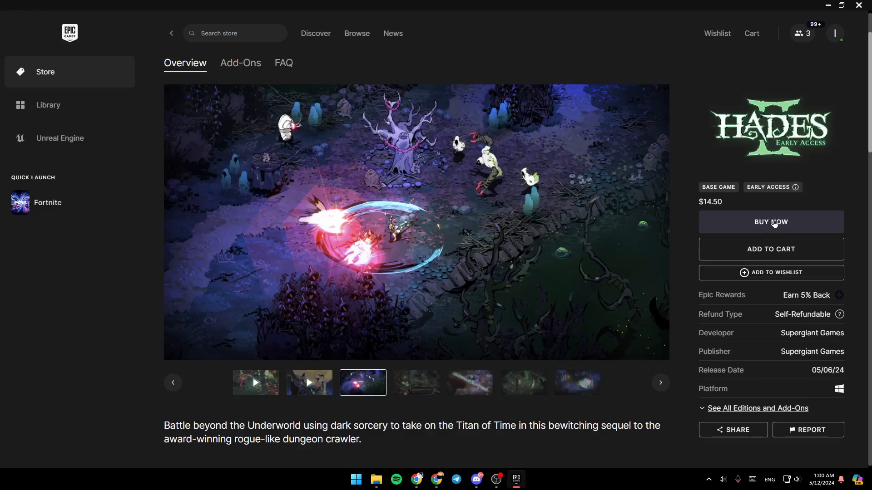
pyautogui.click(771, 222)
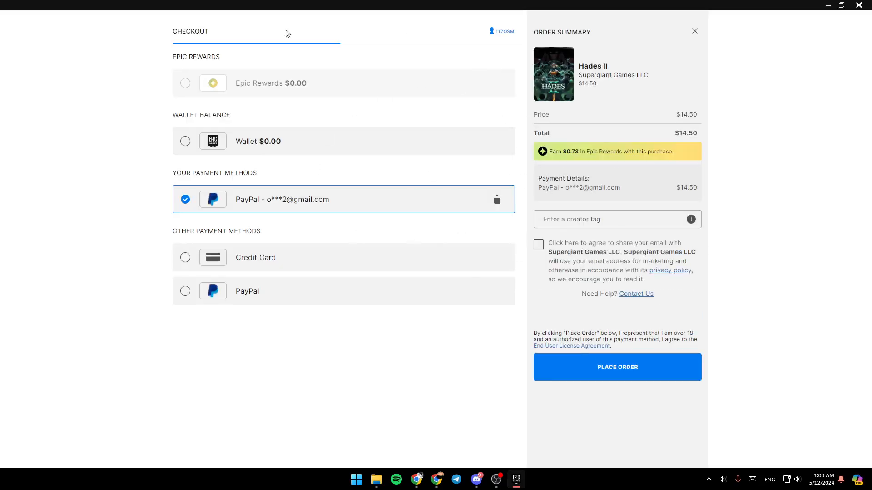
pyautogui.moveTo(376, 31)
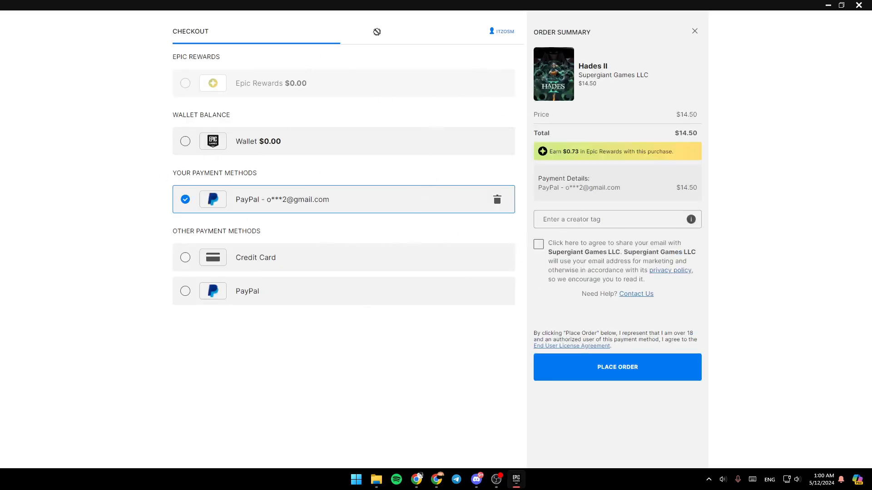
pyautogui.moveTo(455, 129)
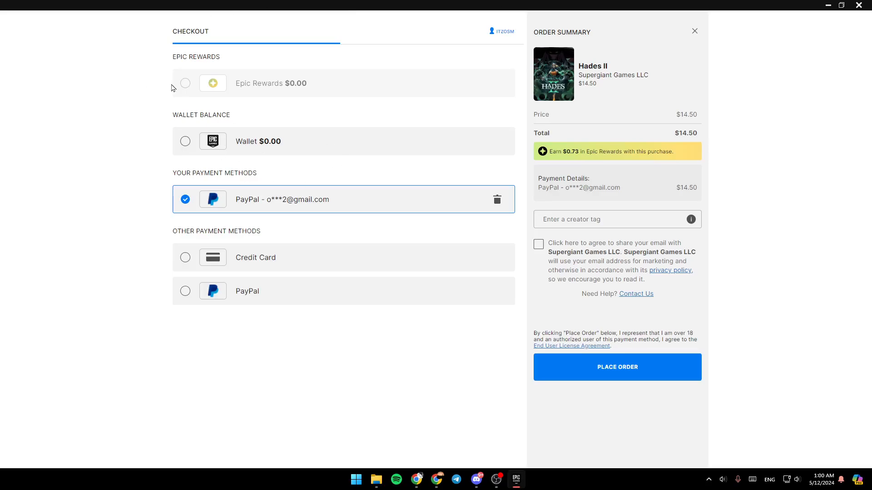
pyautogui.moveTo(171, 57)
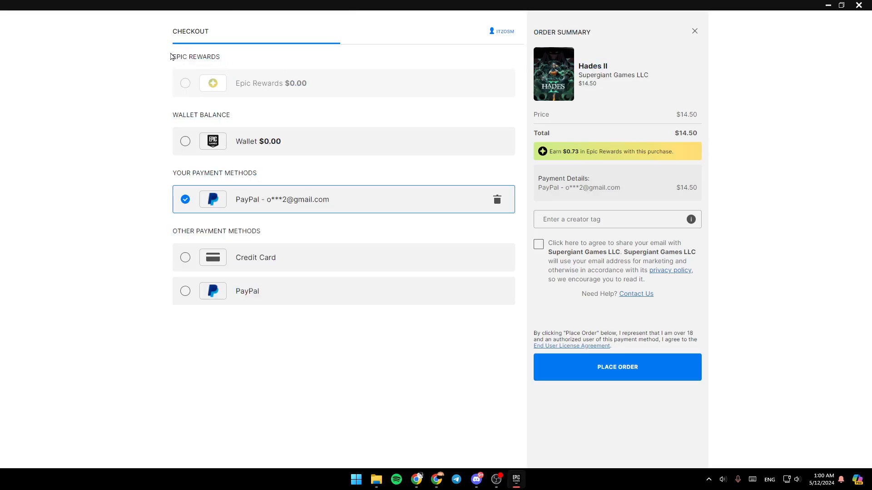
pyautogui.moveTo(227, 59)
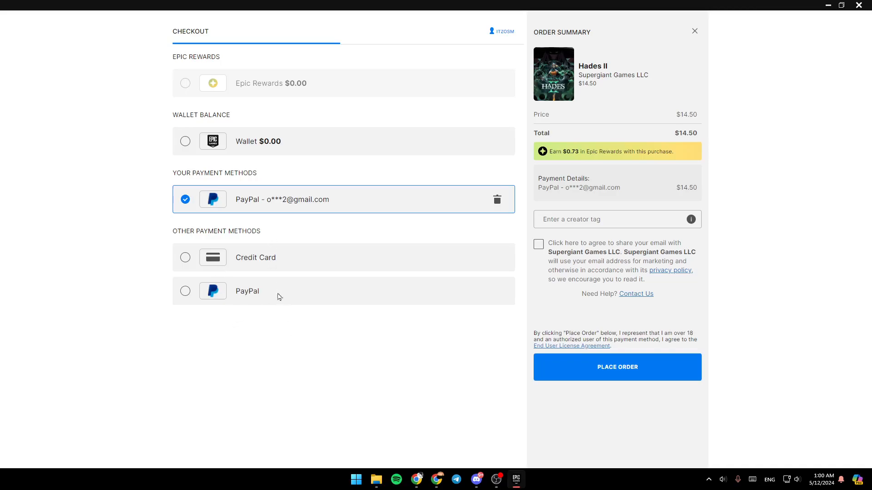
pyautogui.moveTo(207, 358)
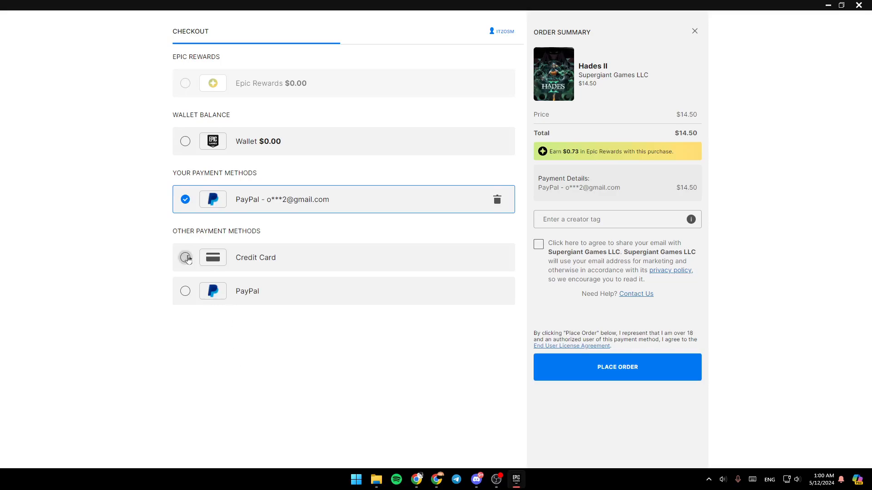
pyautogui.moveTo(114, 321)
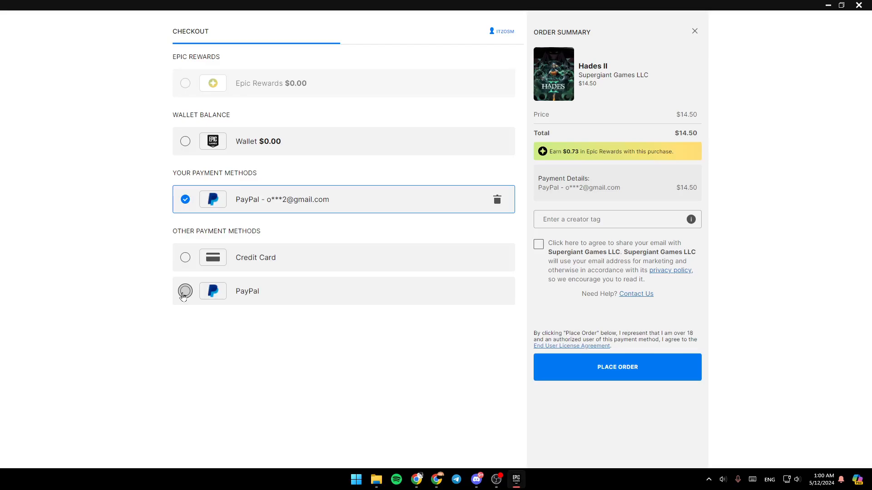
# Choose Credit Card payment, attempt Place Order, then close checkout back to the Hades II page.
pyautogui.click(184, 257)
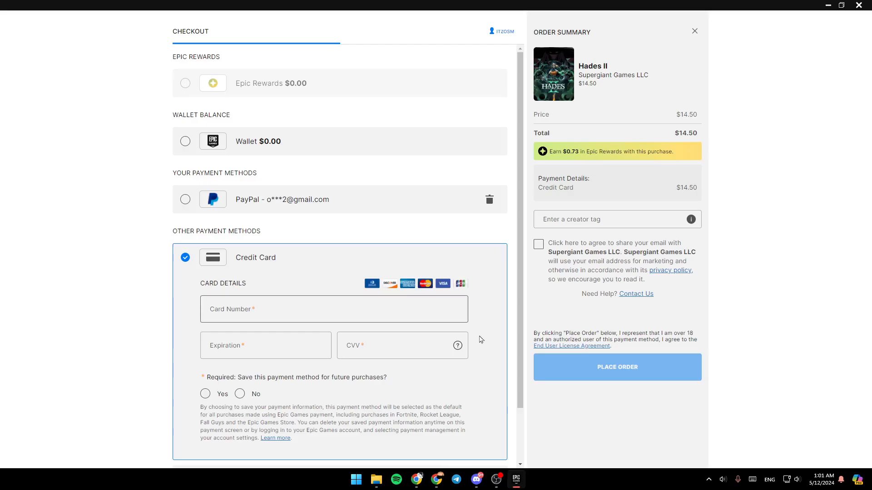
pyautogui.click(616, 367)
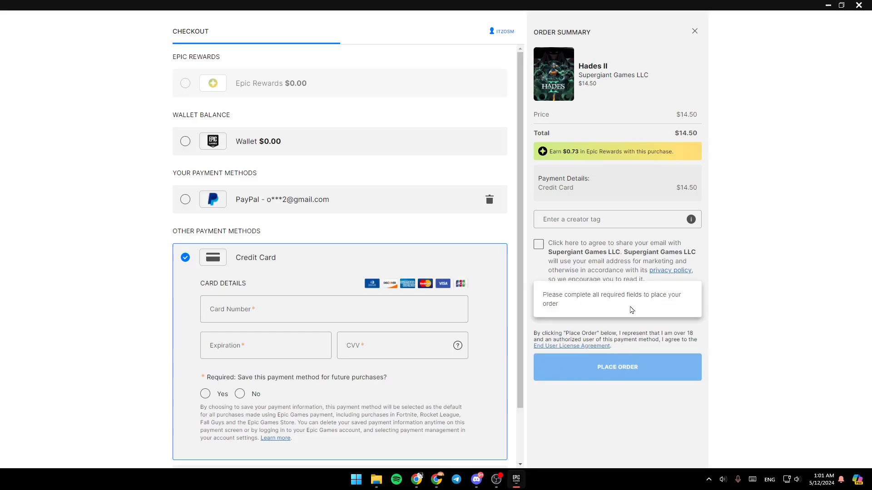
pyautogui.click(694, 30)
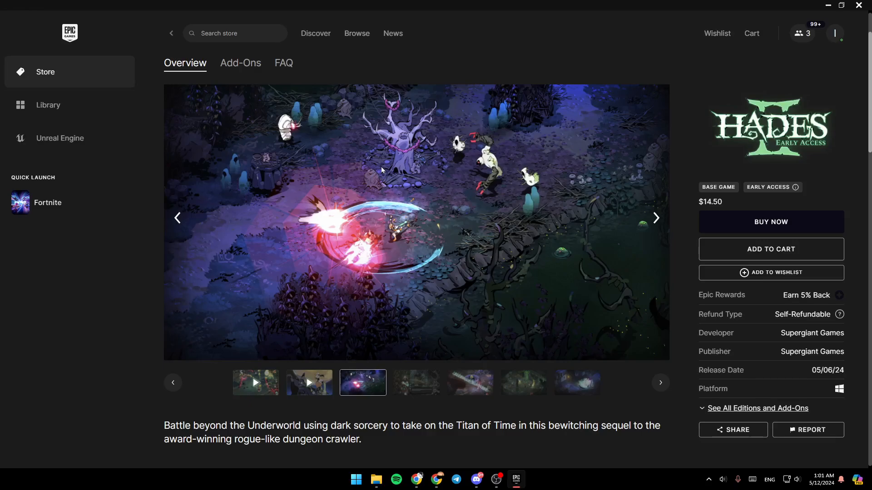